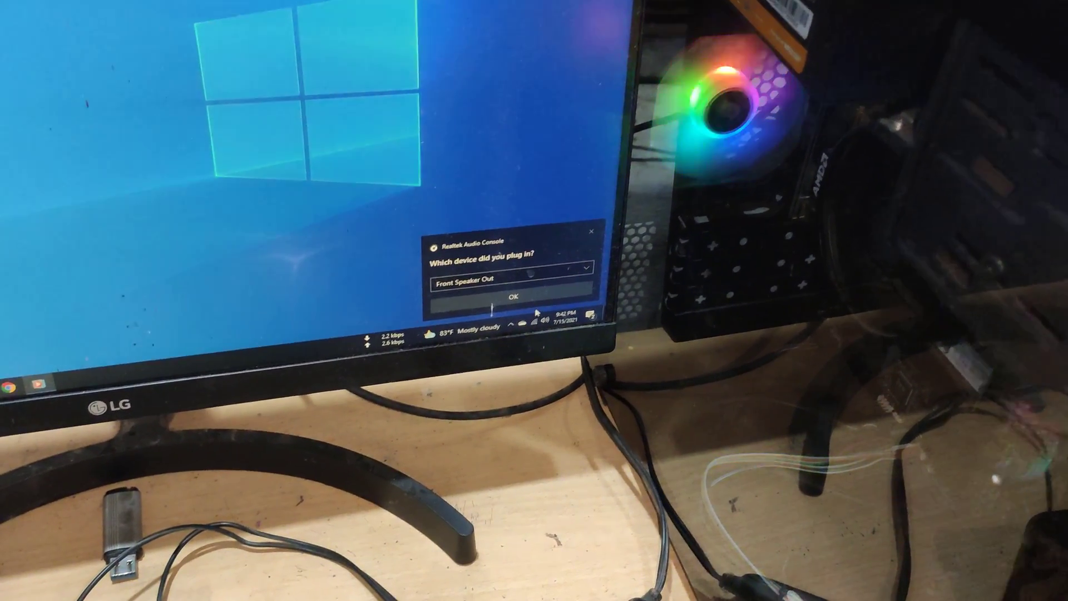
Confirm Front Speaker Out as the plugged-in jack device in Realtek Audio Console
left_click(518, 294)
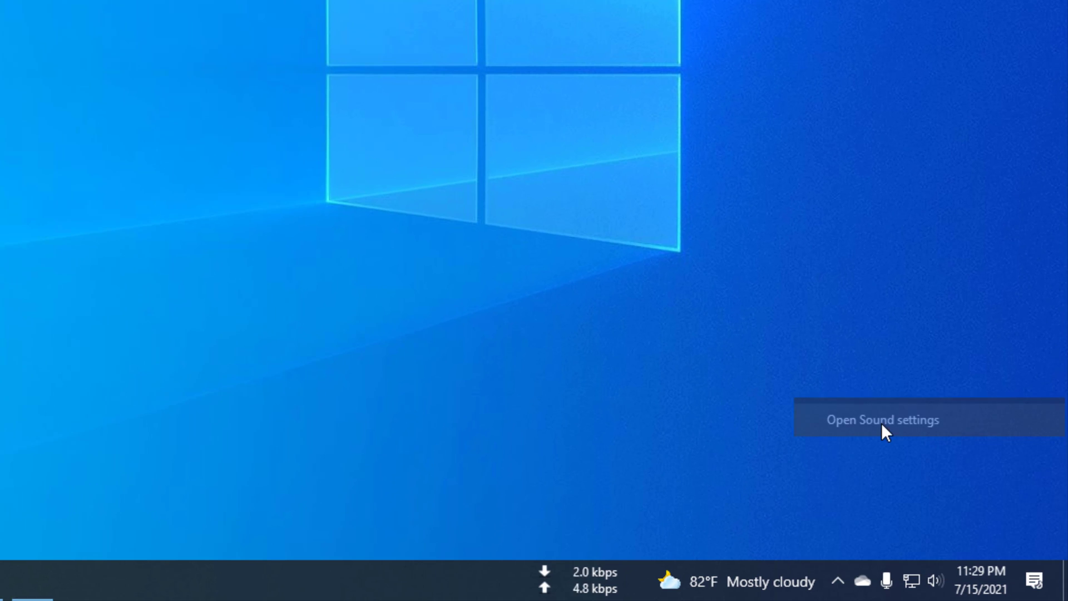
In Sound settings, set the output device to Speakers (Realtek(R) Audio) after trying the LG FULL HD monitor
left_click(881, 419)
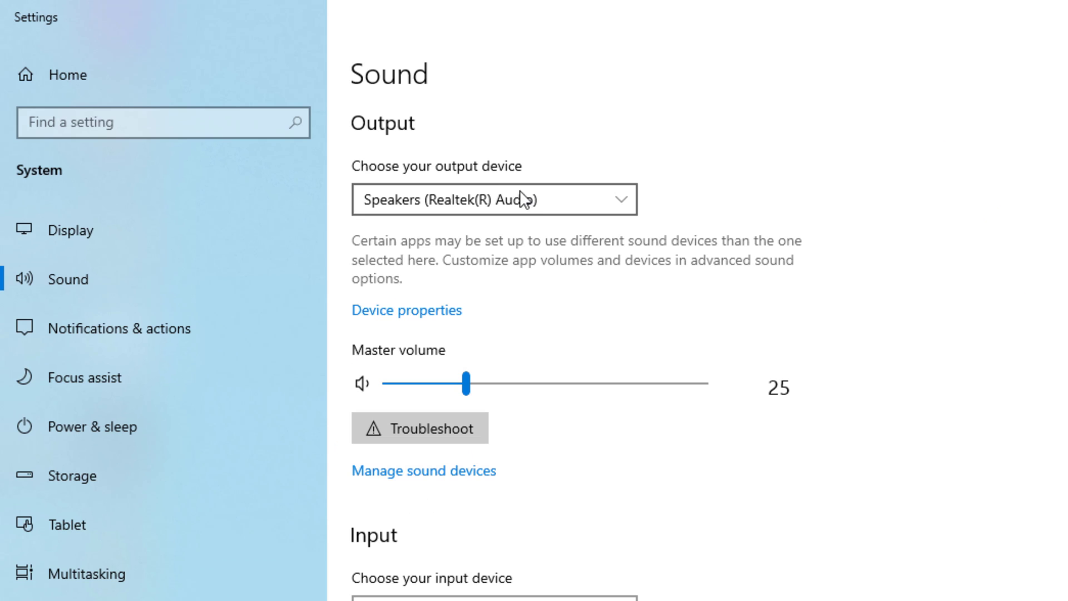
left_click(494, 199)
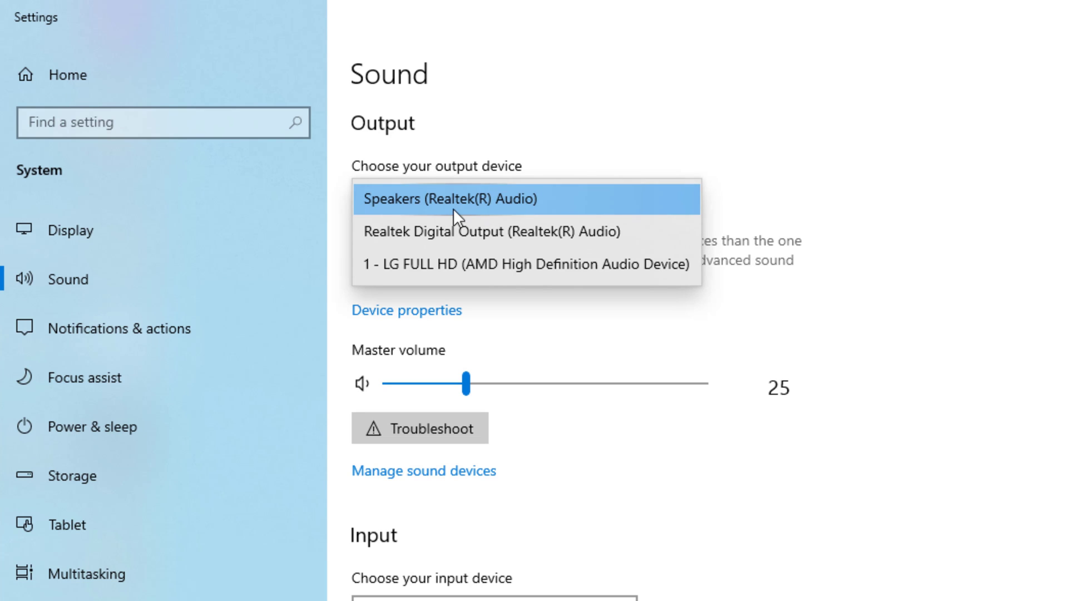
mouse_move(494, 231)
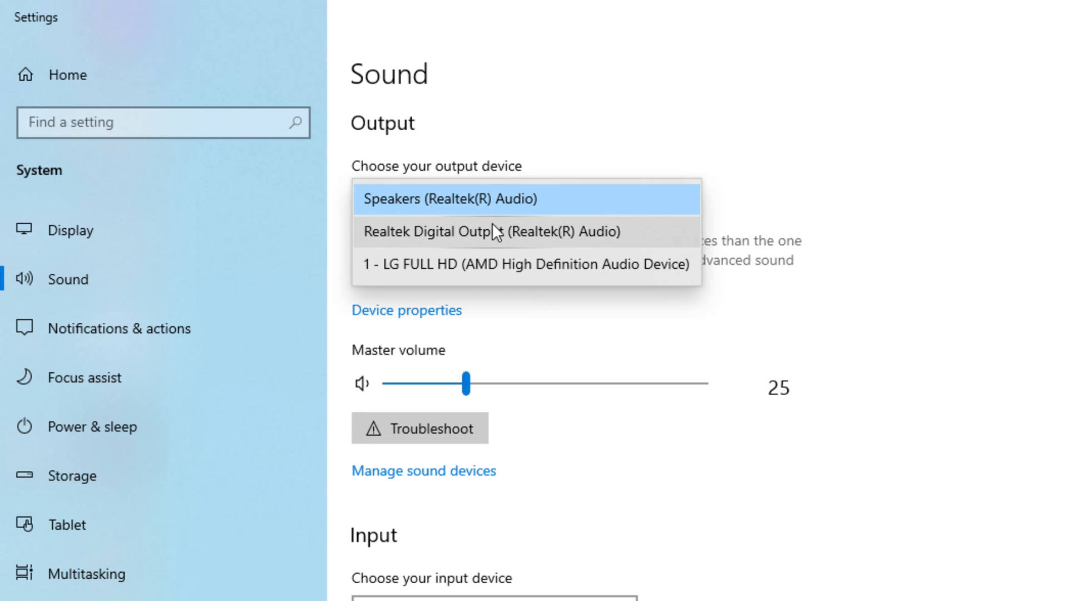
left_click(493, 231)
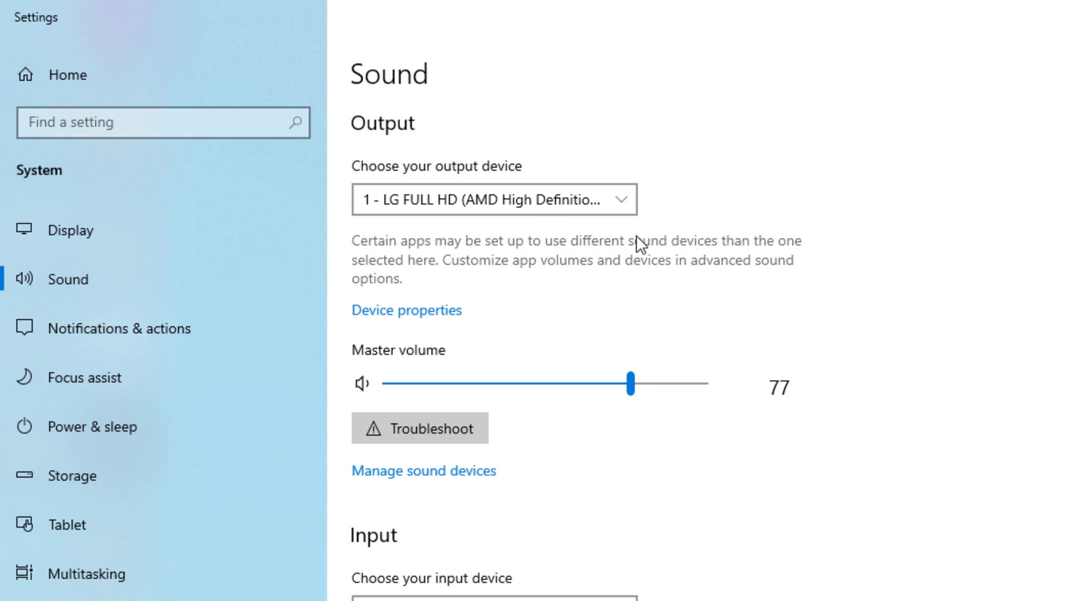
left_click(493, 199)
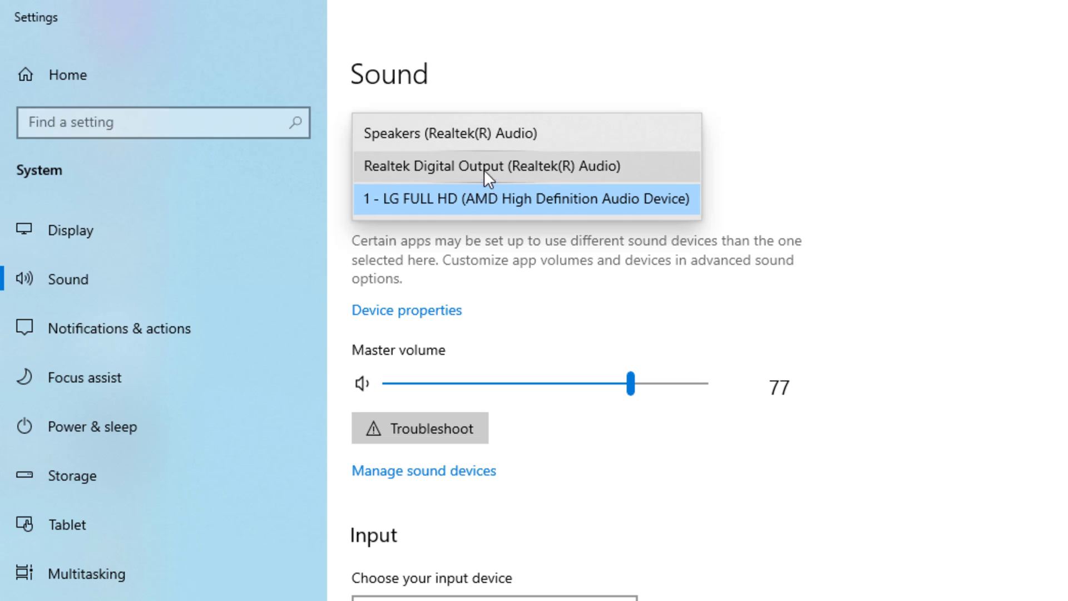
mouse_move(448, 133)
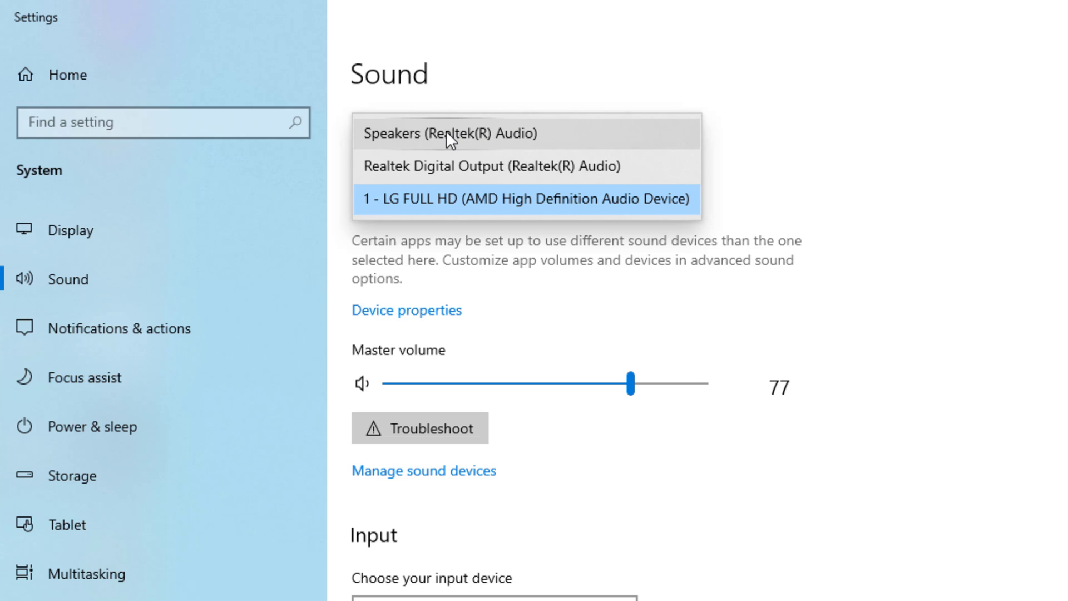
mouse_move(587, 182)
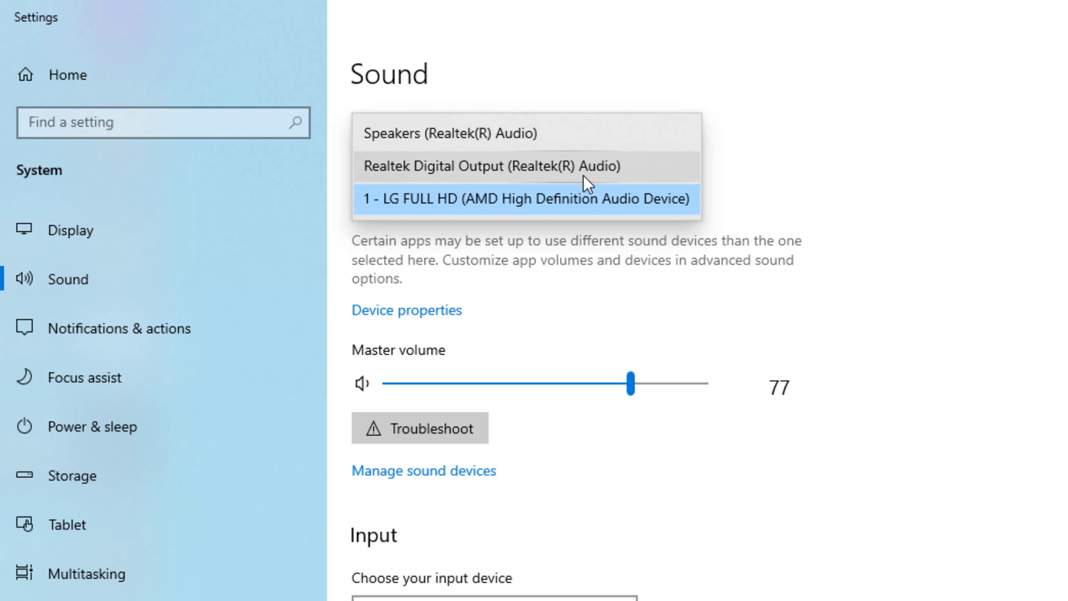
left_click(449, 132)
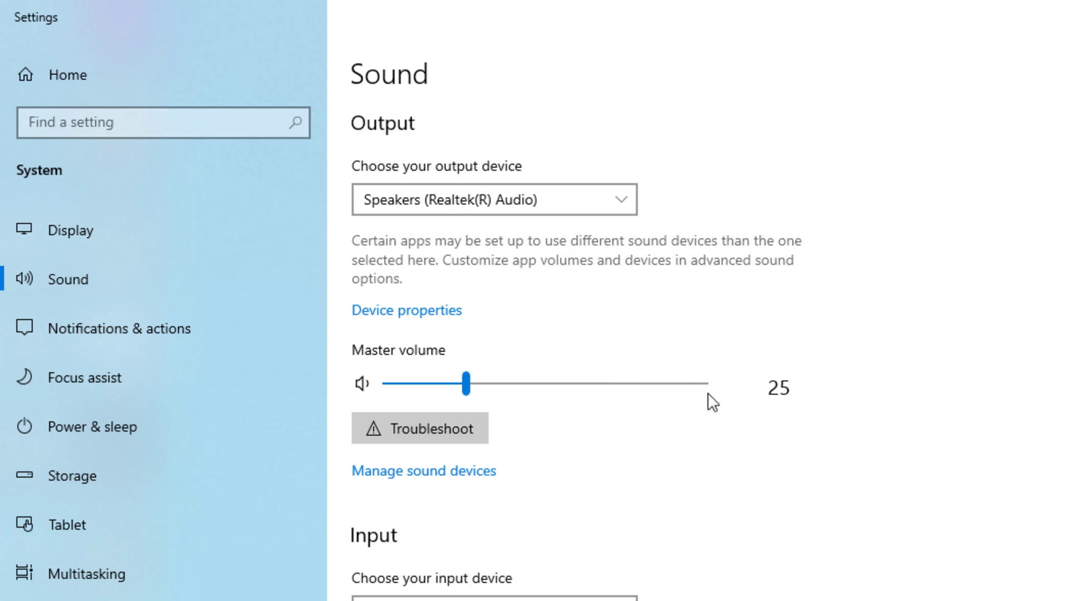
mouse_move(426, 332)
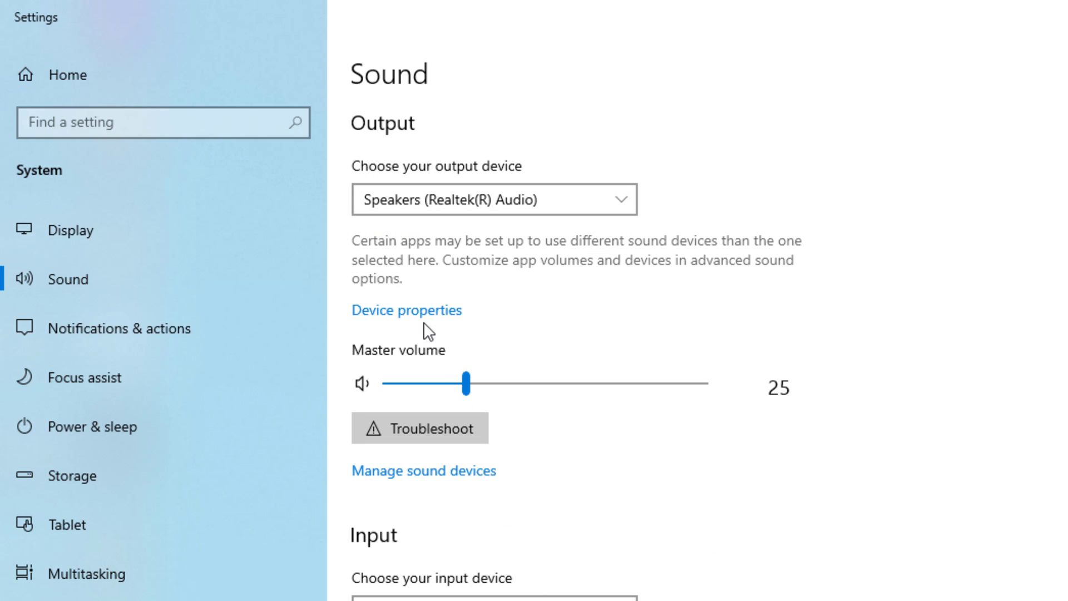
left_click(406, 310)
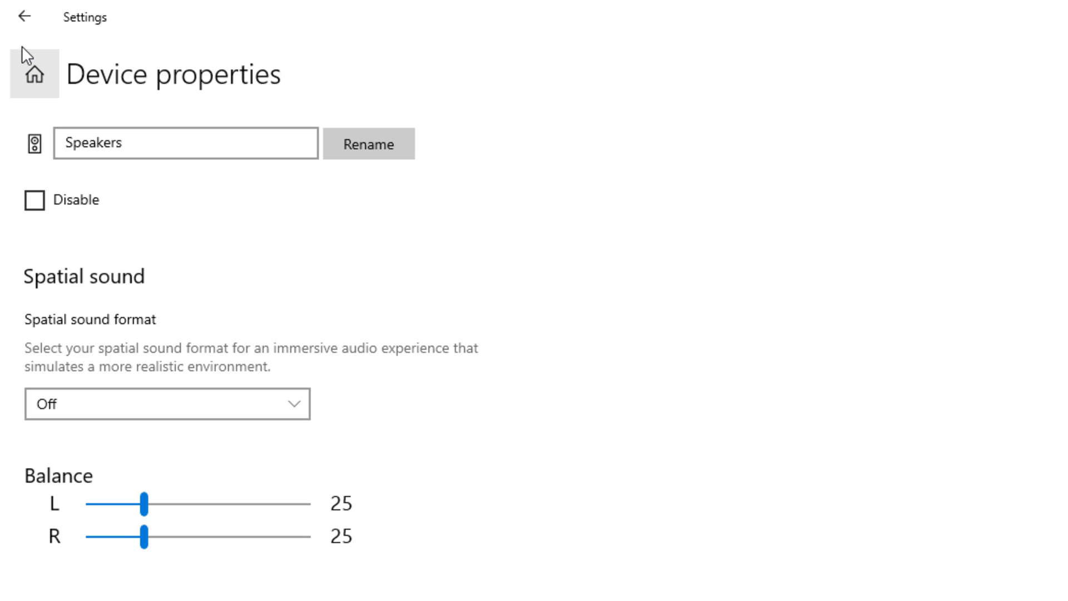
left_click(26, 18)
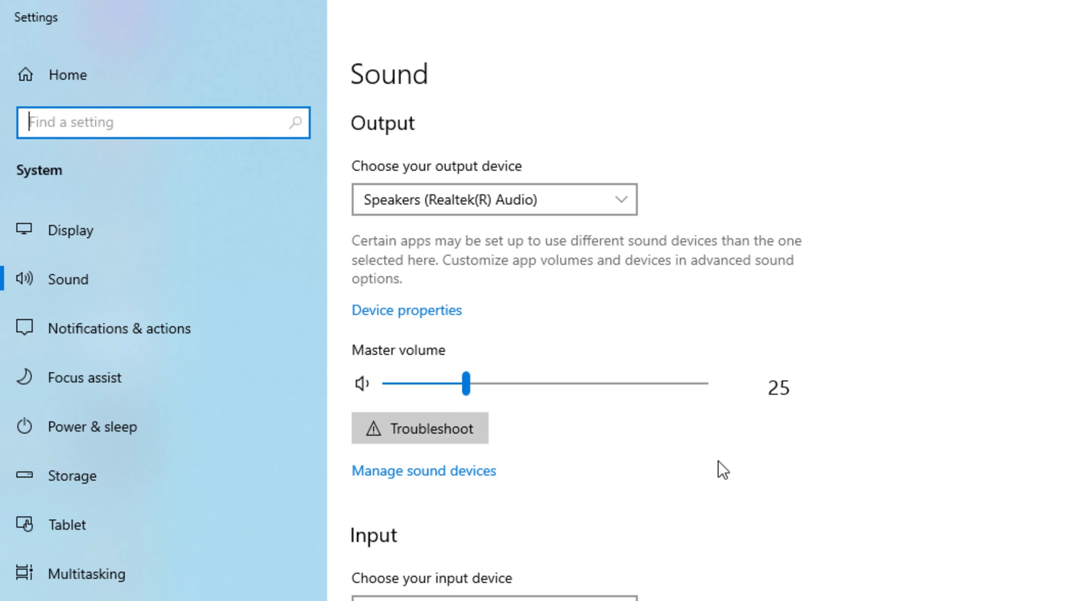
mouse_move(494, 515)
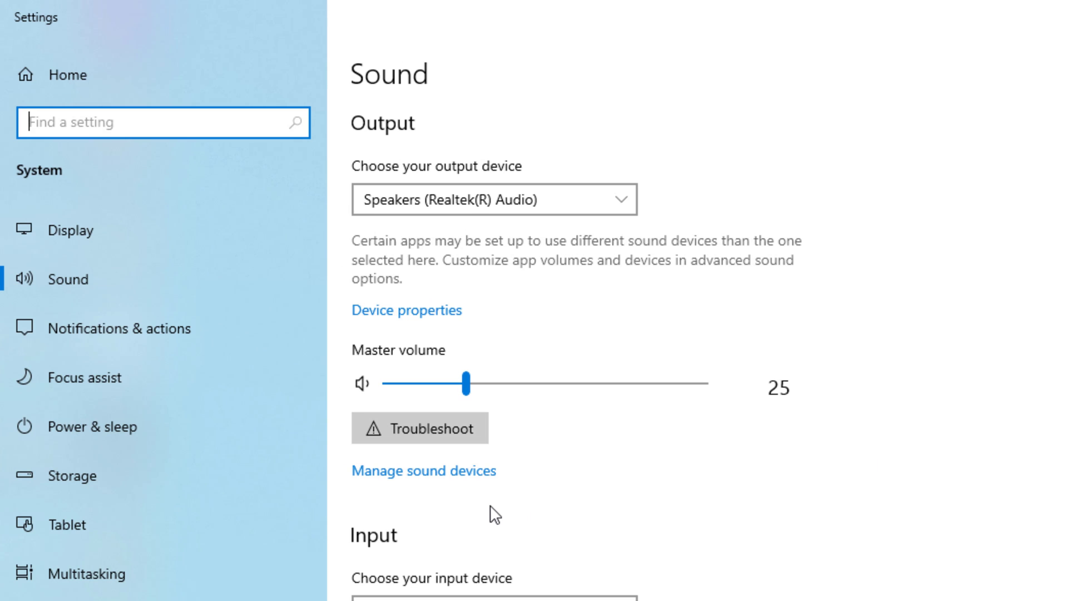